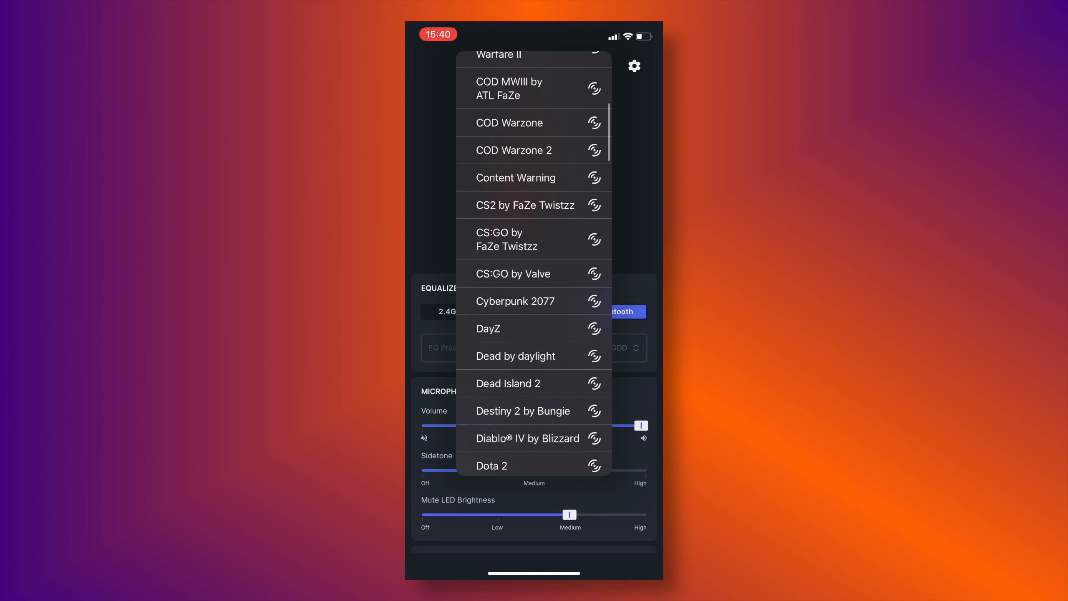
Return to the Arctis Nova 5 overview with EQ preset Flat and switch the audio limiter off
scroll("down", 3)
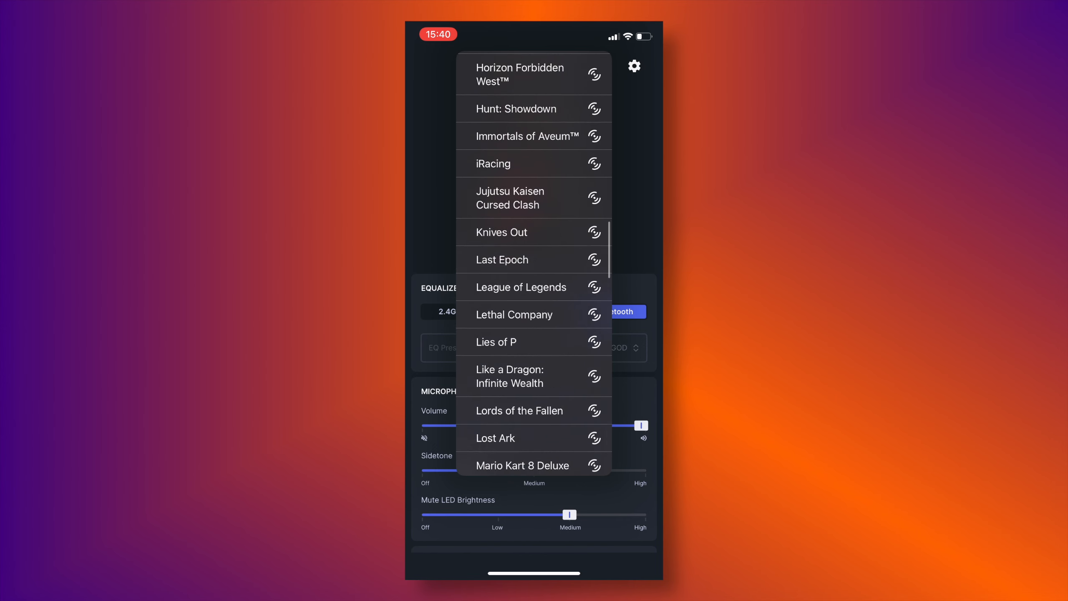
scroll("down", 3)
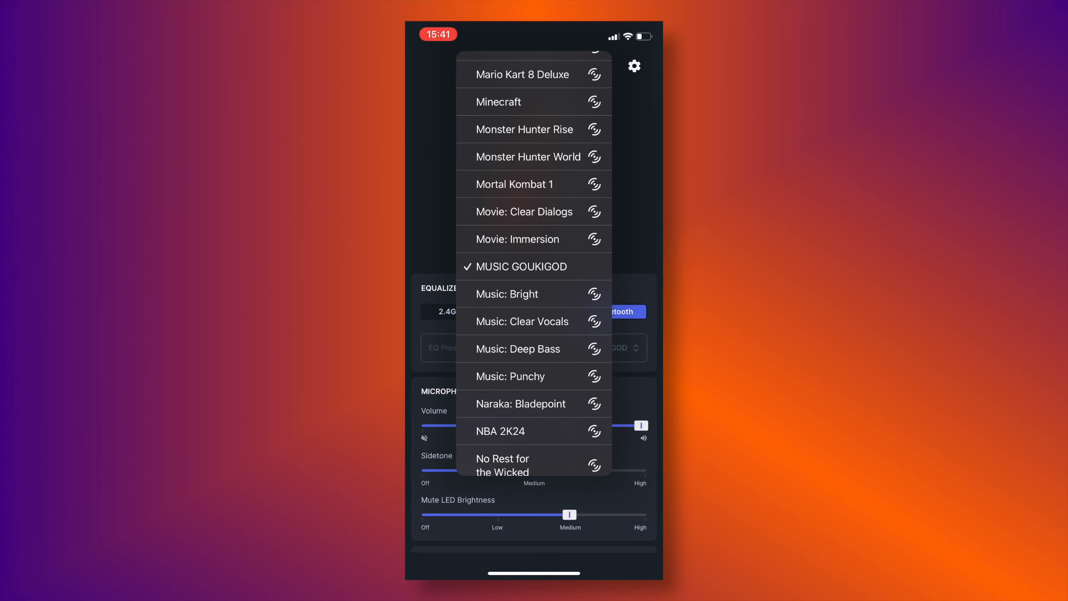
left_click(521, 266)
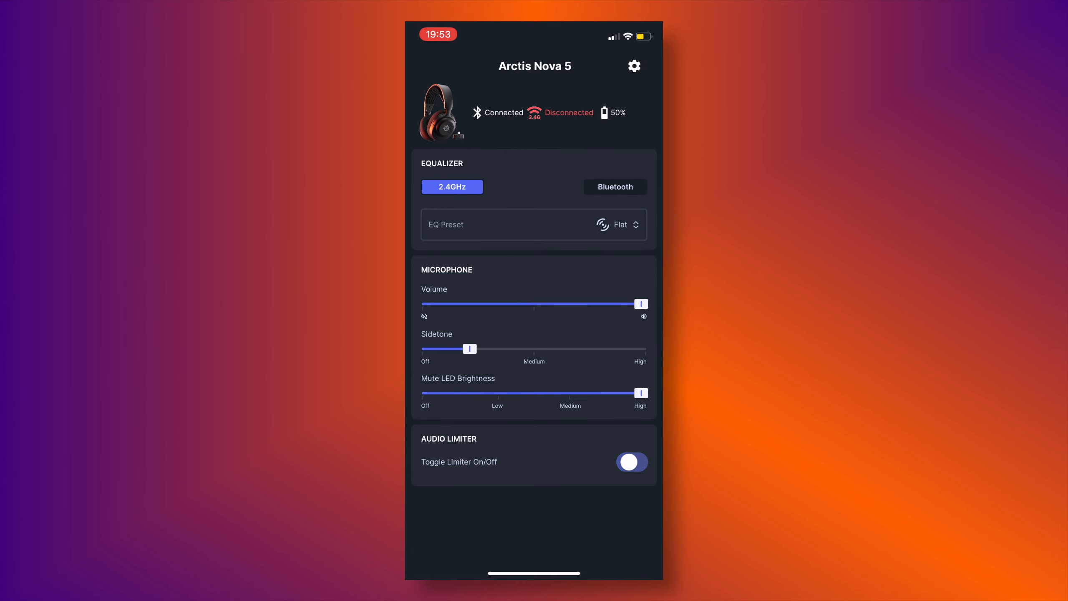
Set the Inactivity Timer to 30 Minutes, then go to the GG desktop Arctis Nova 5 Settings page
left_click(632, 462)
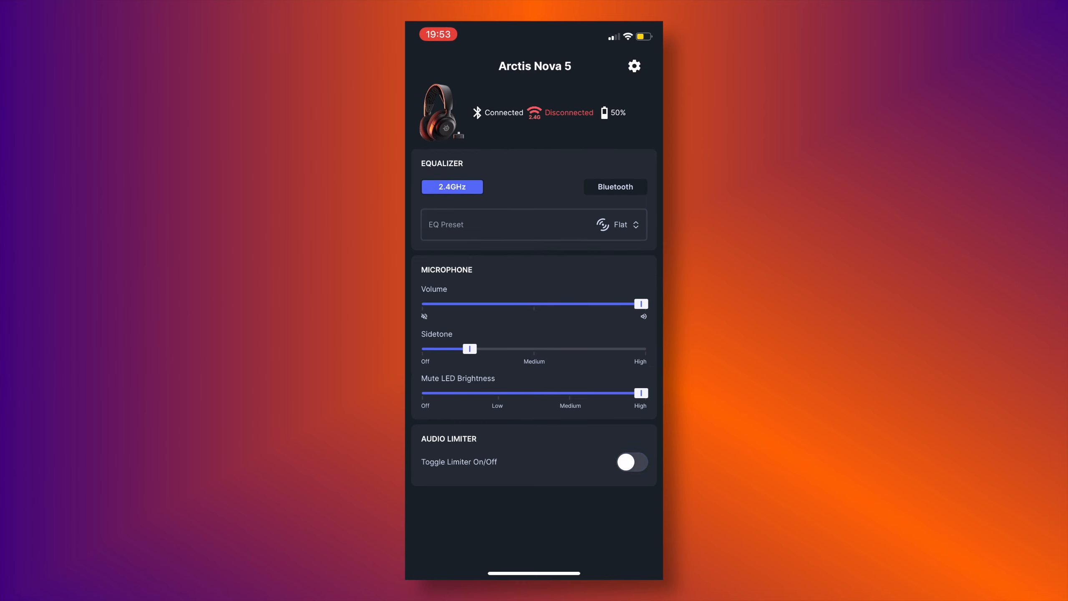
left_click(634, 66)
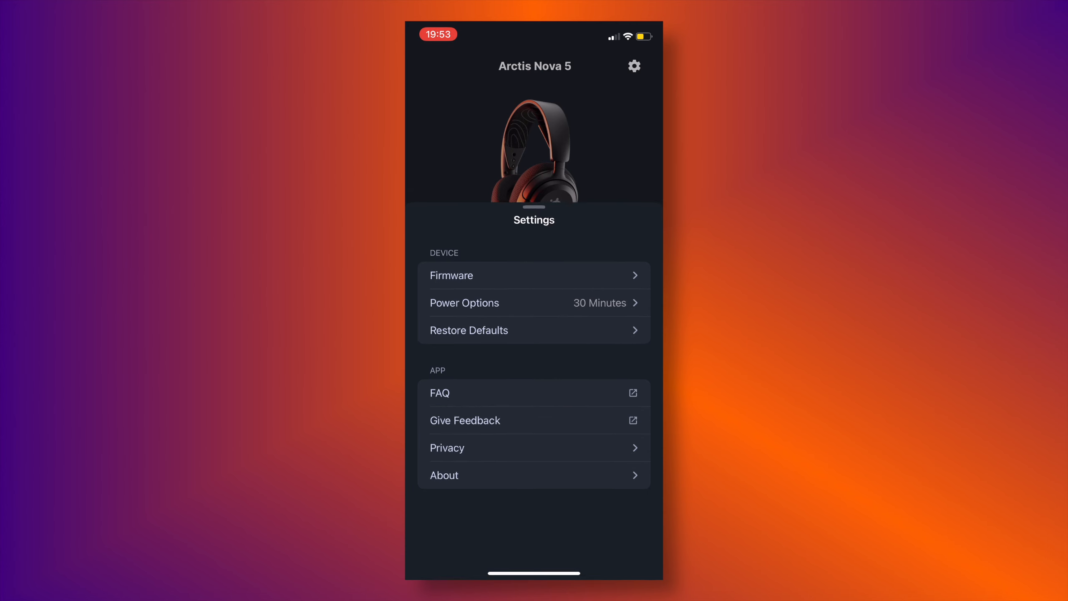
left_click(464, 302)
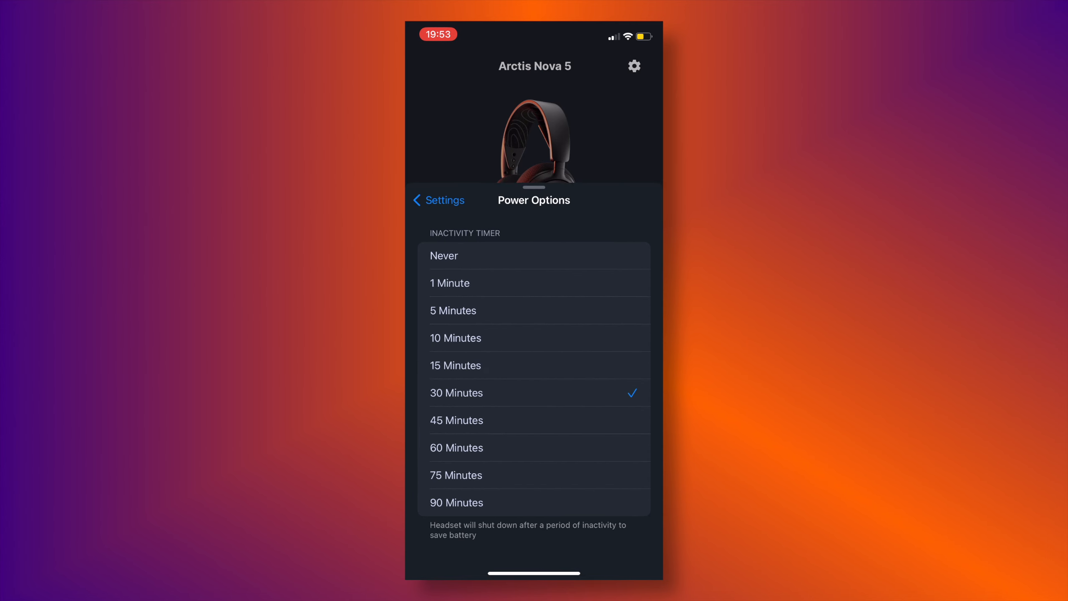
left_click(456, 338)
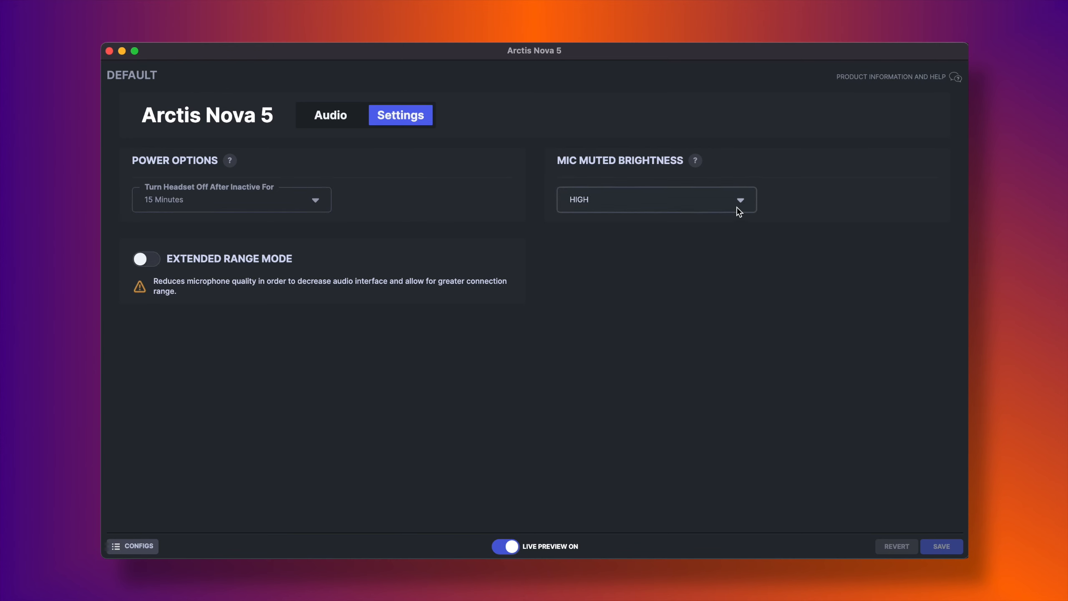
mouse_move(698, 164)
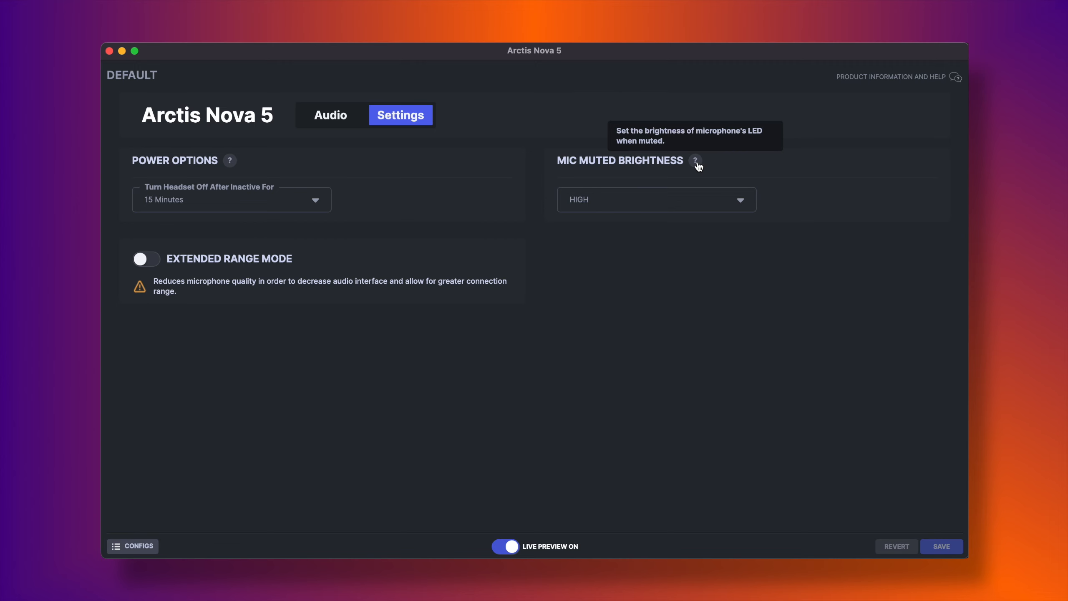
Set Mic Muted Brightness to MEDIUM and save the headset settings
left_click(657, 199)
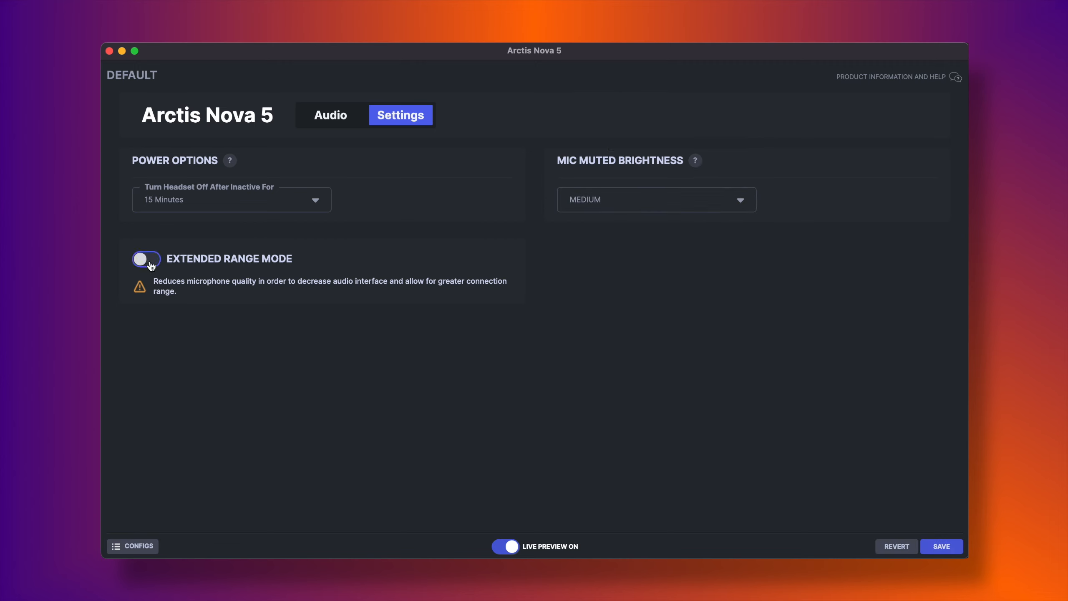
left_click(146, 259)
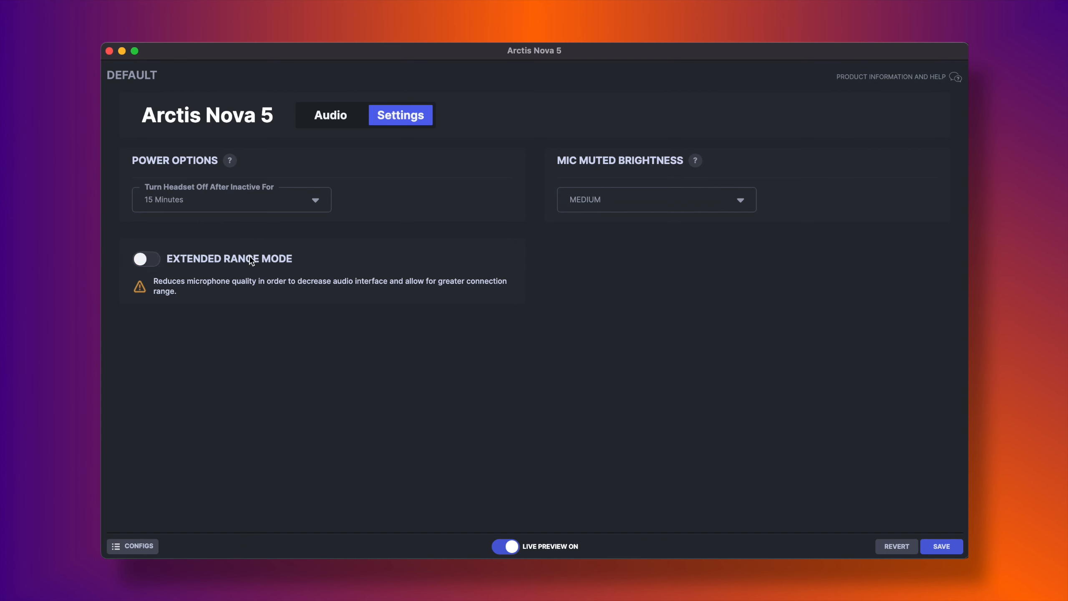
left_click(941, 546)
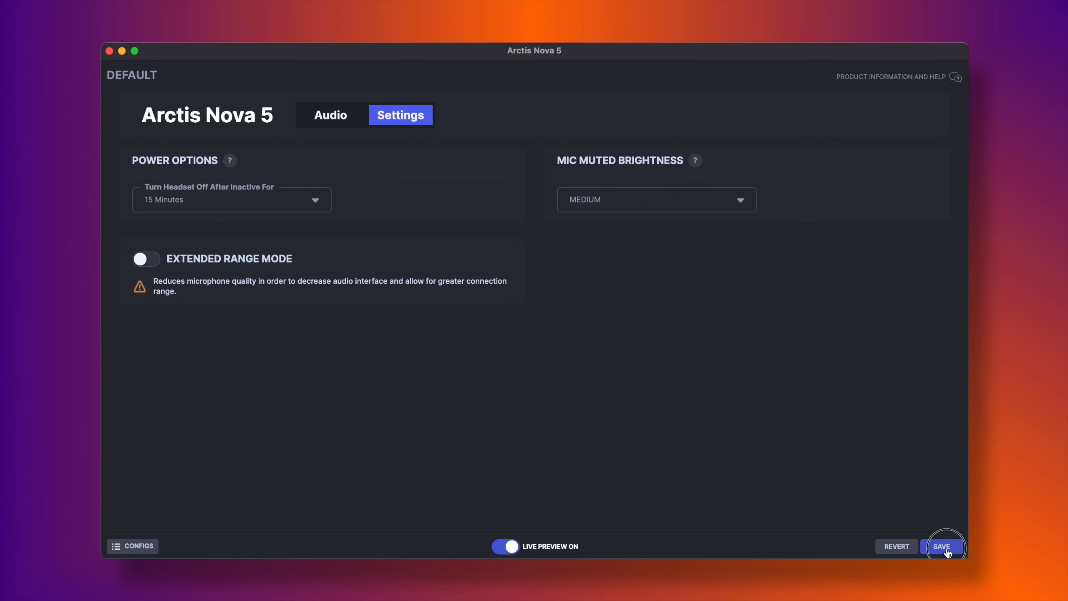